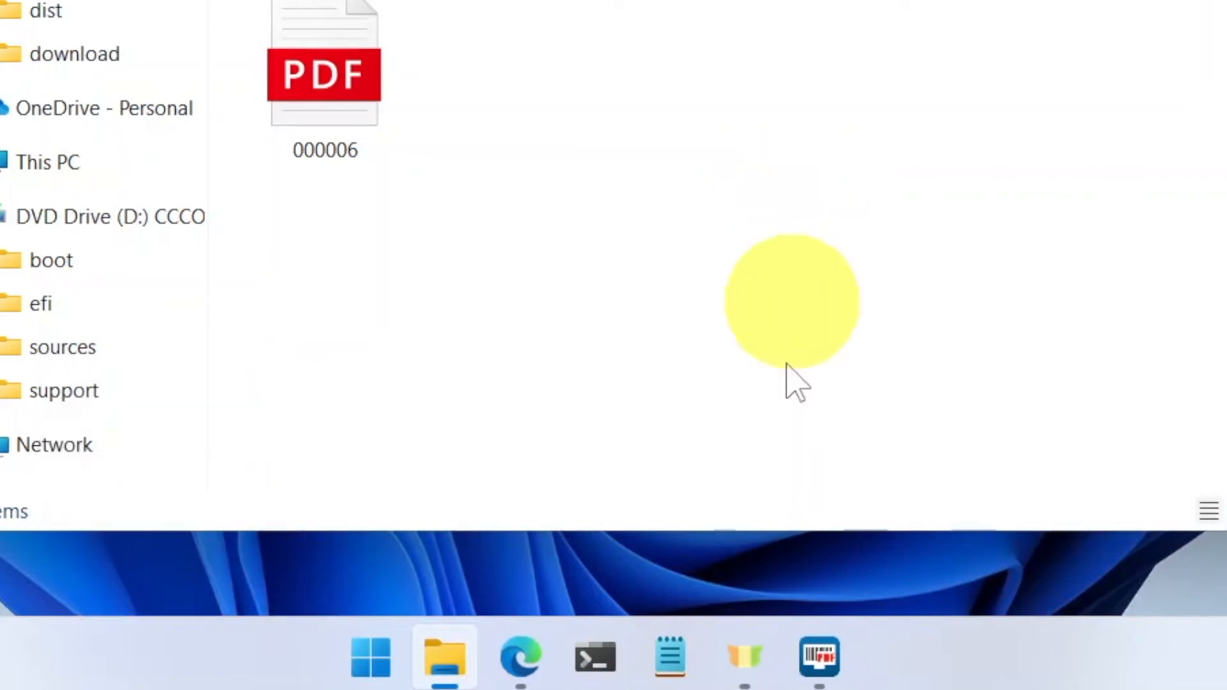
# Switch from File Explorer to the Barcode2PDF window via the taskbar.
pyautogui.click(820, 657)
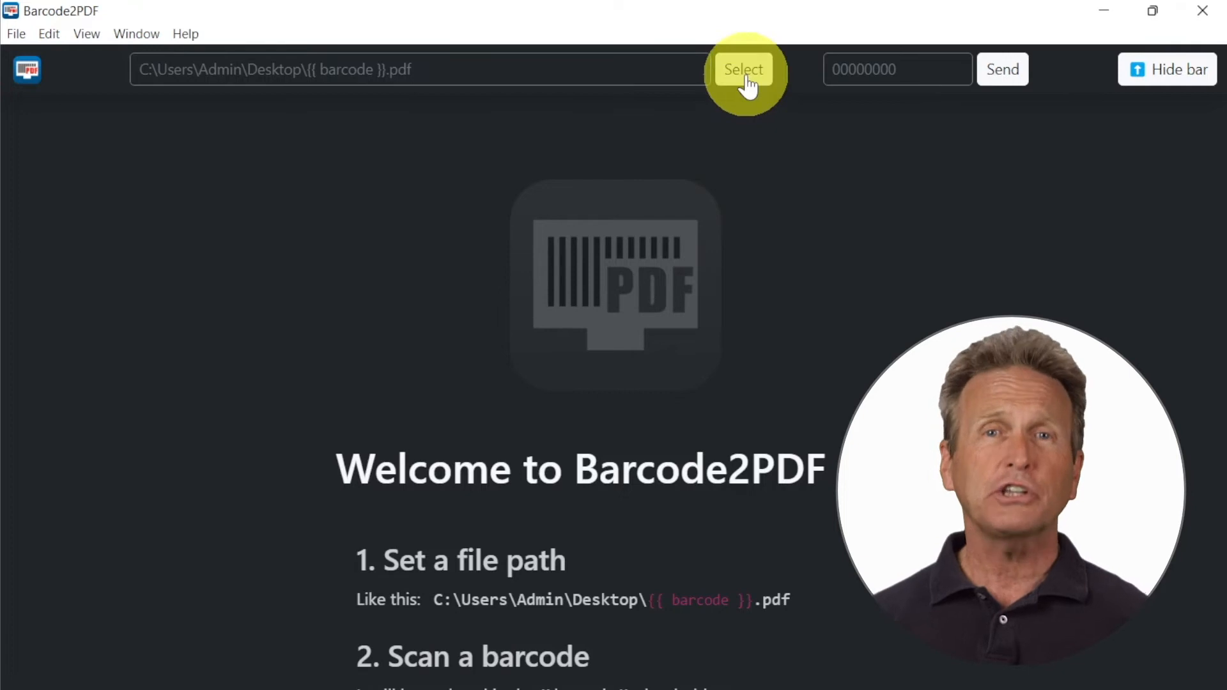
# Choose the drawigs folder as the output location, giving C:\files\drawings\{{ barcode }}.pdf.
pyautogui.click(744, 69)
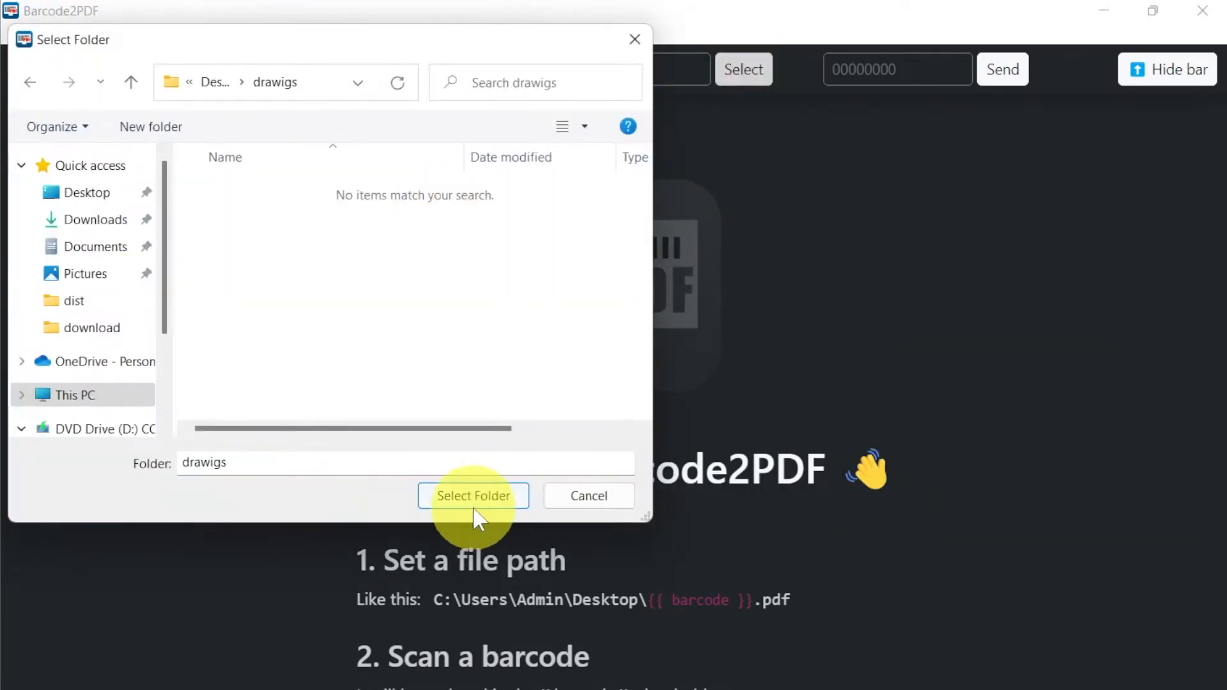
pyautogui.click(474, 496)
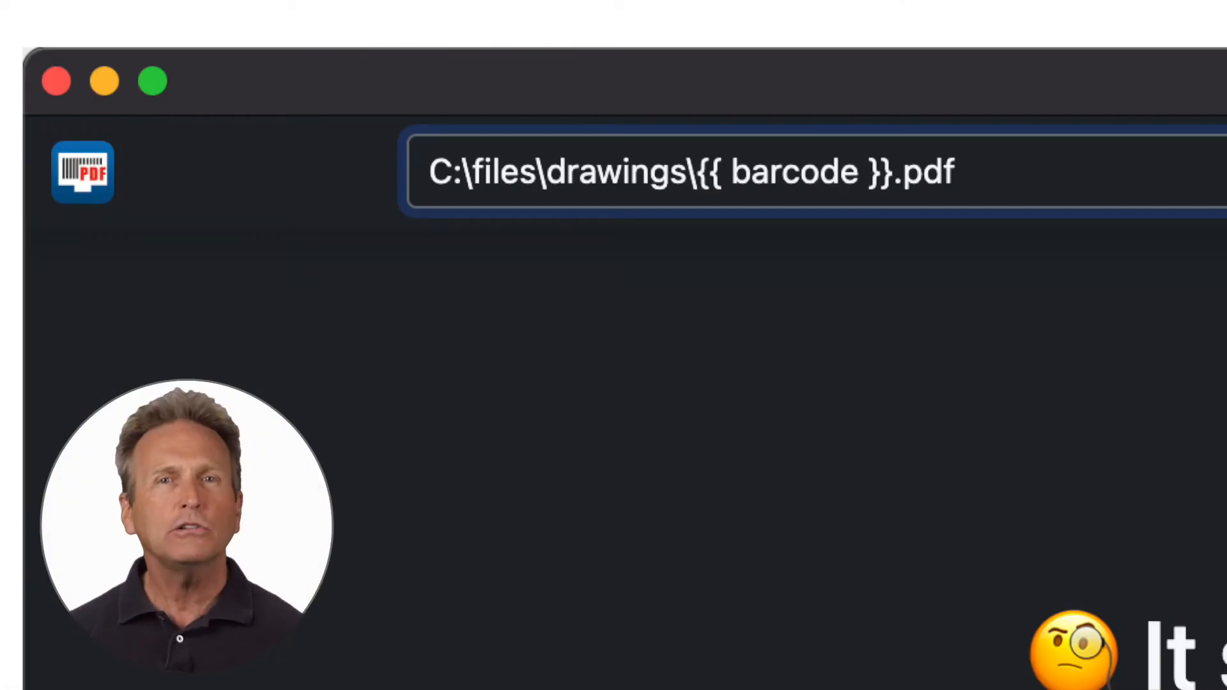
# Change the file path to C:\files\{{ barcode }}\orders\render.pdf.
pyautogui.write('-render')
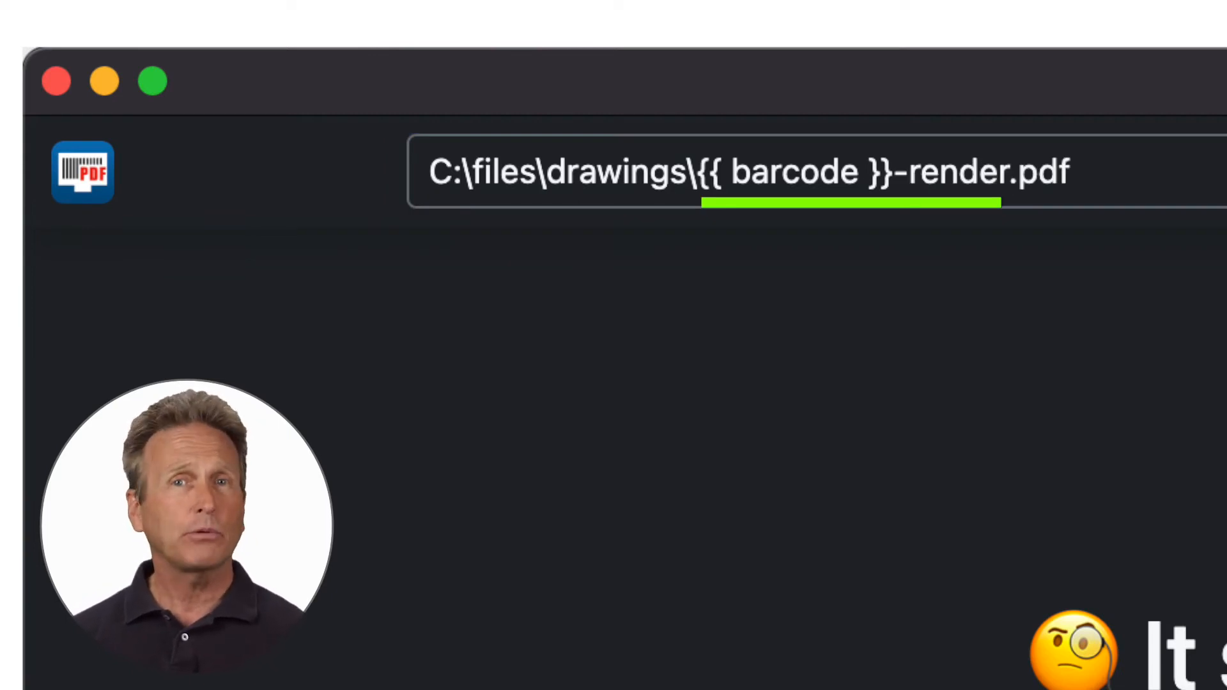
pyautogui.write('C:\\files\\{{ barcode }}\\orders\\render.pdf')
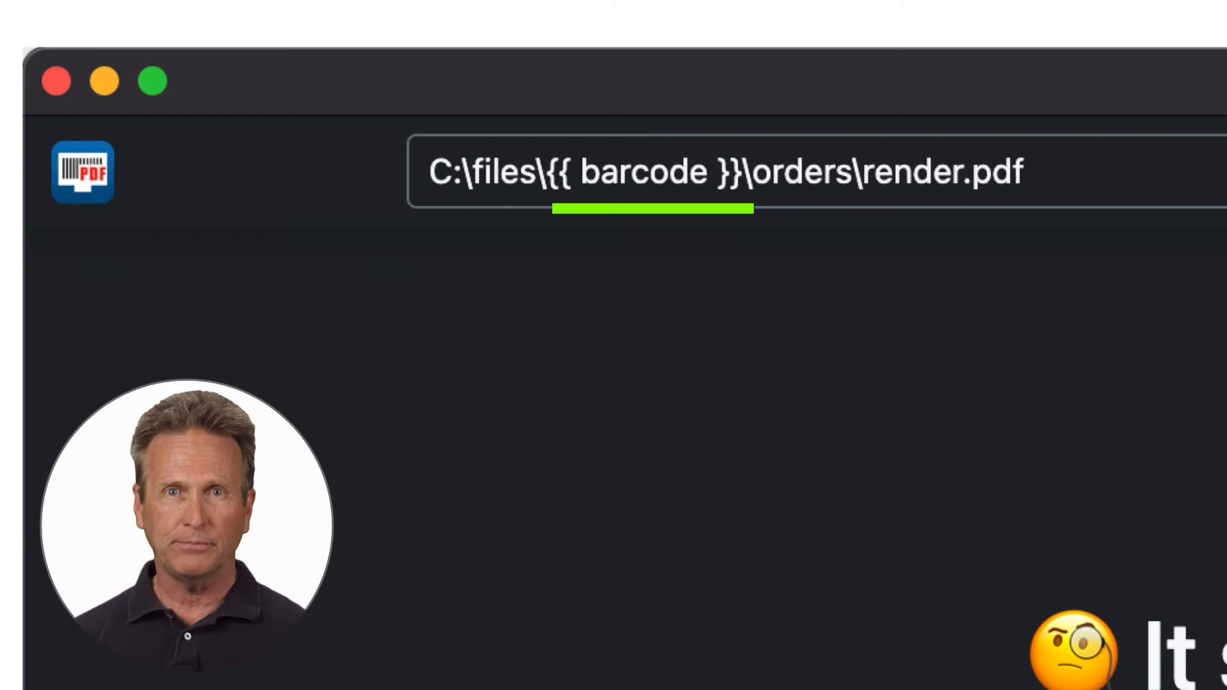